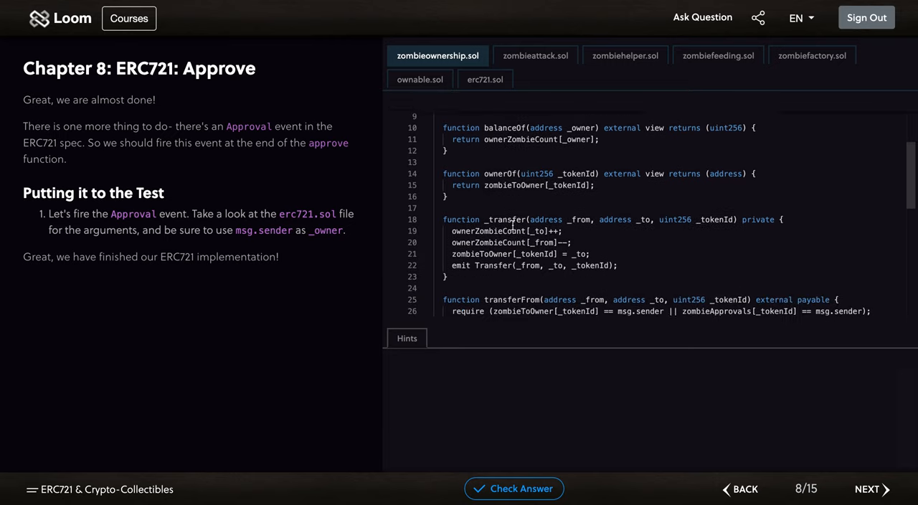
- View the Approval event declaration (owner, approved, tokenId) in the read-only erc721.sol interface
{"action": "scroll", "scroll_direction": "down", "scroll_amount": 3}
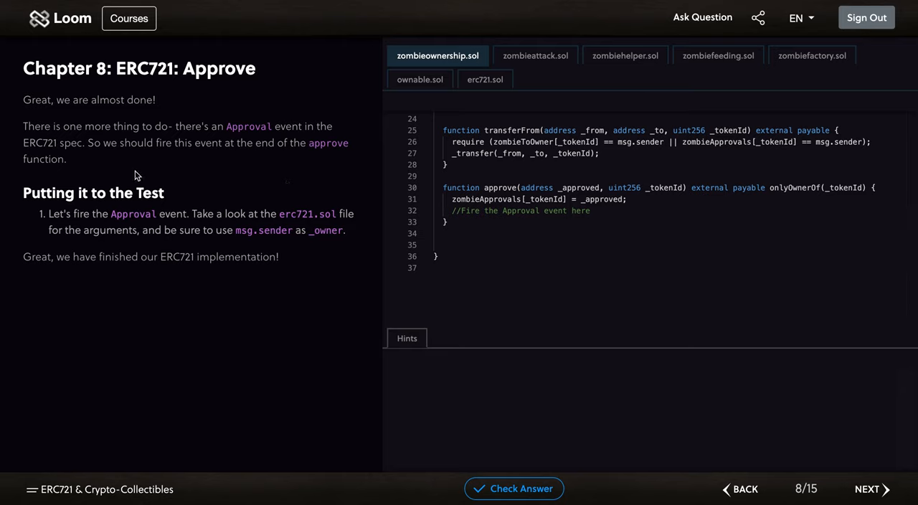
{"action": "mouse_move", "coordinate": [198, 213]}
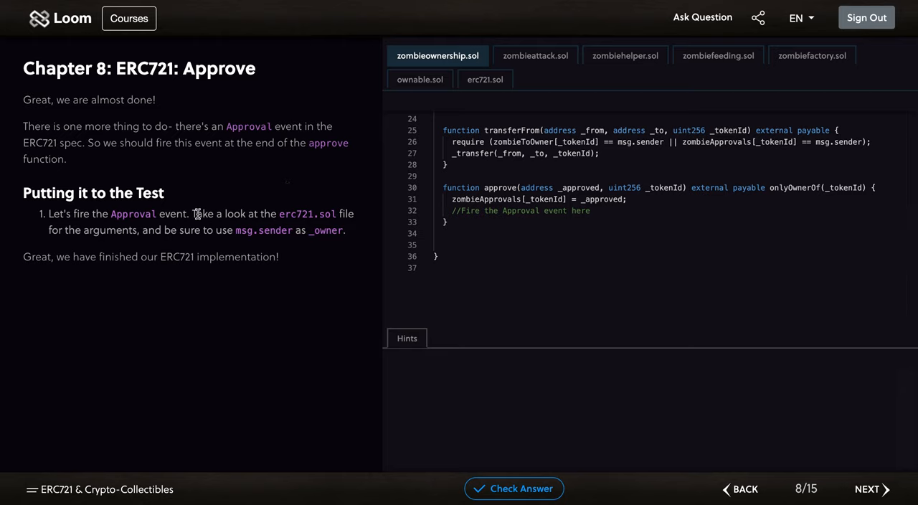
{"action": "mouse_move", "coordinate": [238, 212]}
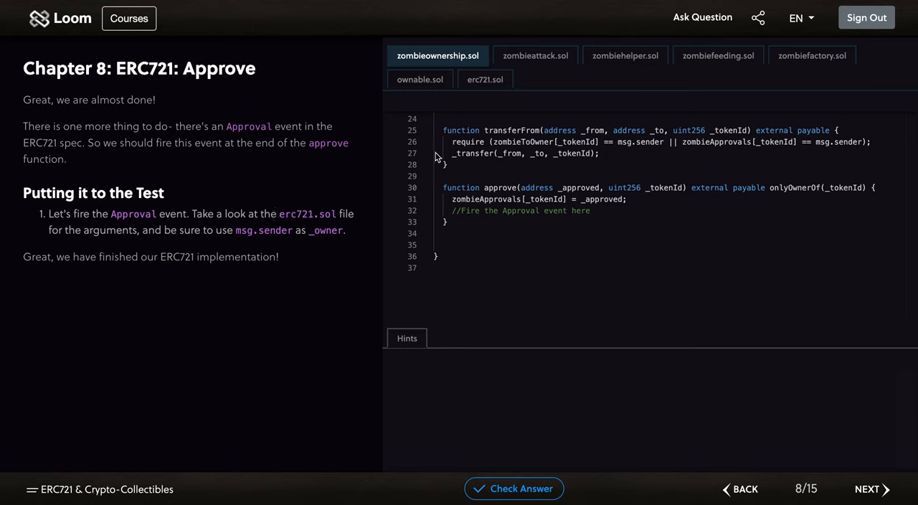
{"action": "mouse_move", "coordinate": [485, 81]}
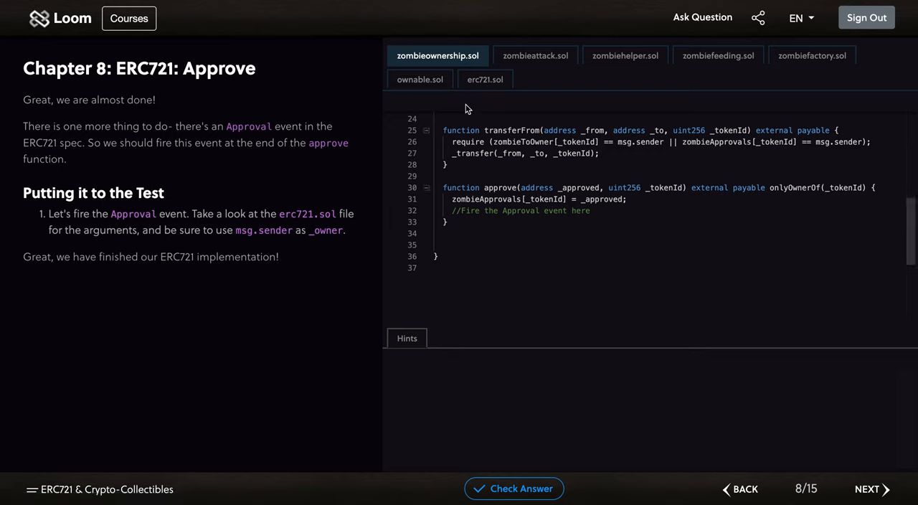
{"action": "left_click", "coordinate": [485, 79]}
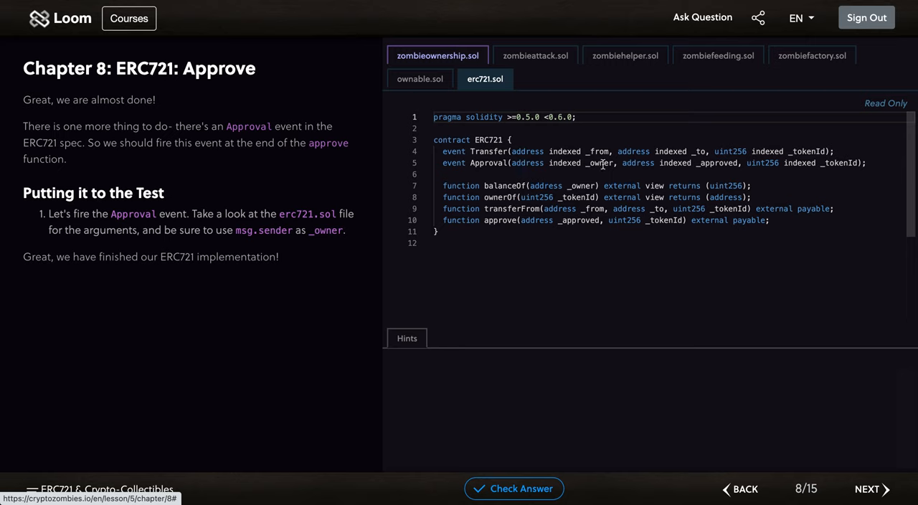
{"action": "mouse_move", "coordinate": [704, 163]}
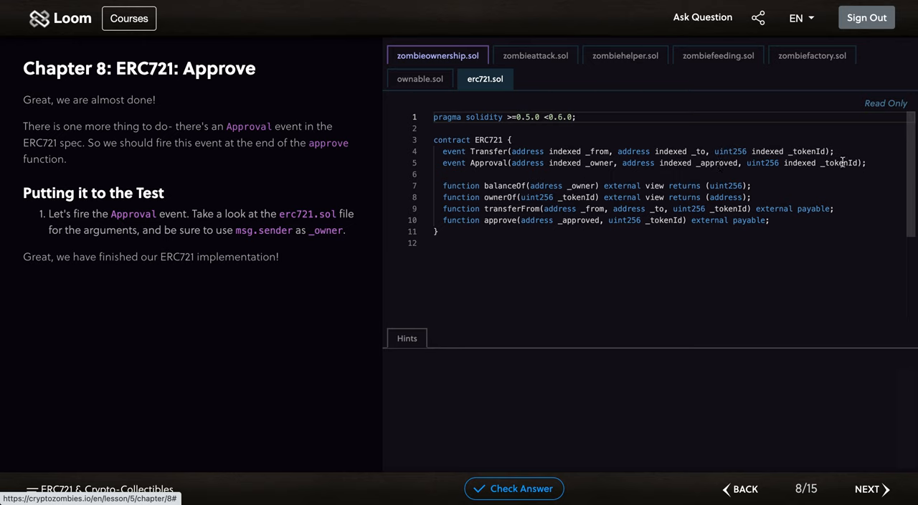
{"action": "mouse_move", "coordinate": [444, 96]}
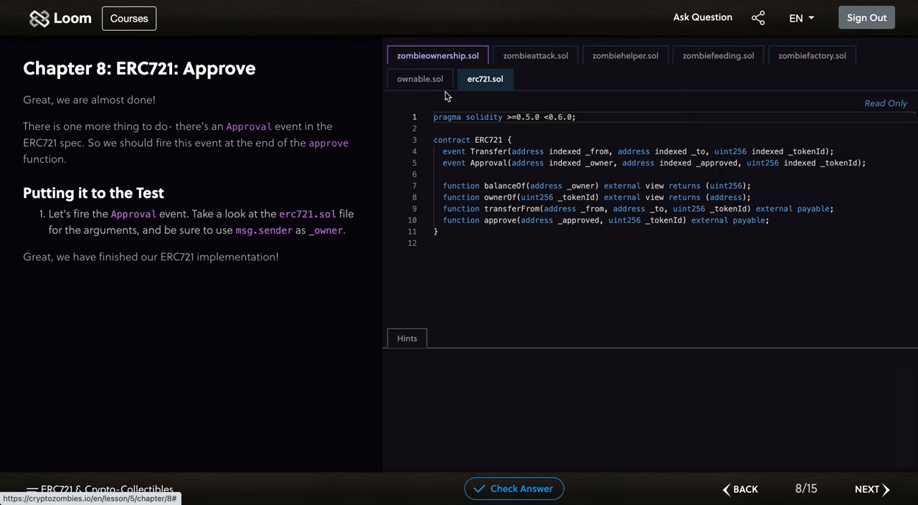
- In zombieownership.sol's approve function, add emit Approval(msg.sender, _approved, _tokenId);
{"action": "left_click", "coordinate": [438, 54]}
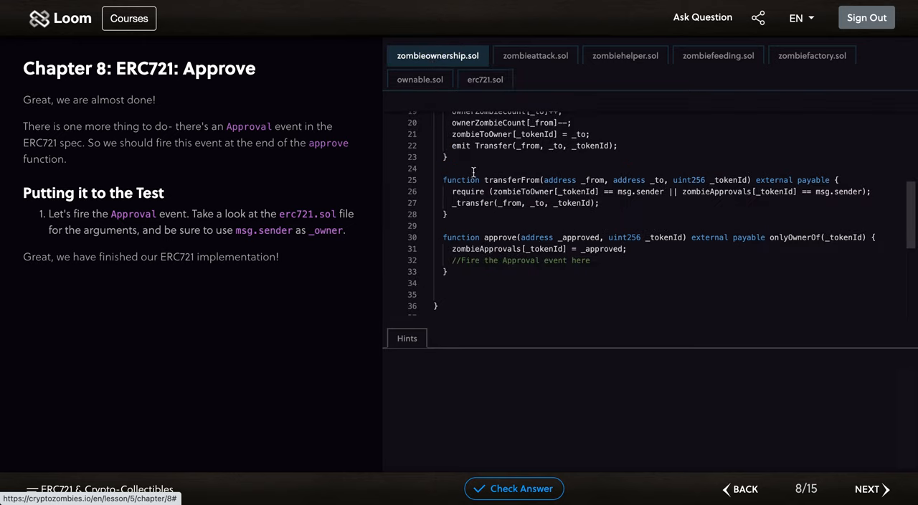
{"action": "double_click", "coordinate": [461, 146]}
{"action": "type", "text": "emit"}
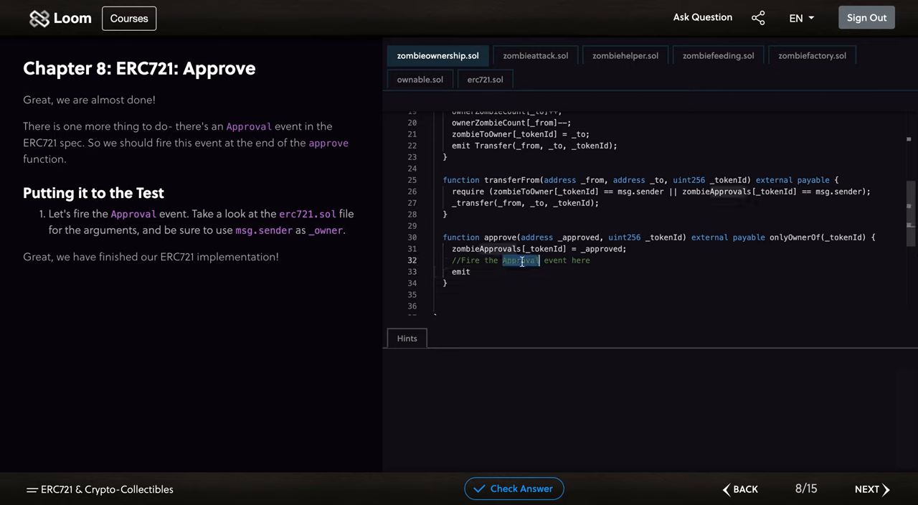
{"action": "type", "text": "Approval"}
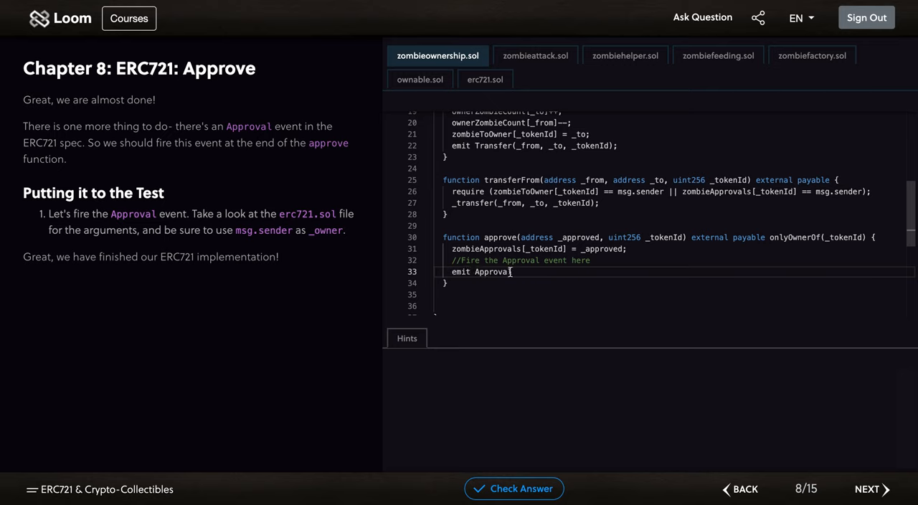
{"action": "type", "text": "(msg.sender, _"}
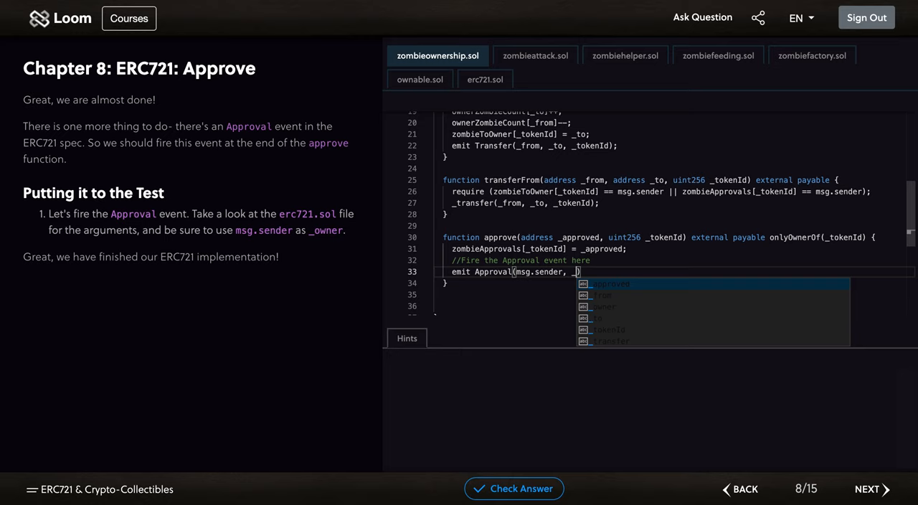
{"action": "type", "text": "_approved, _tokenId"}
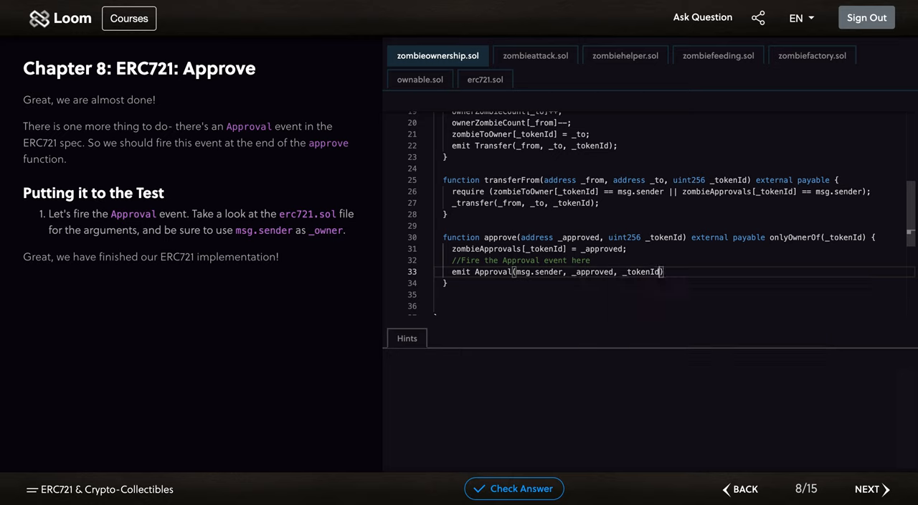
{"action": "type", "text": ";"}
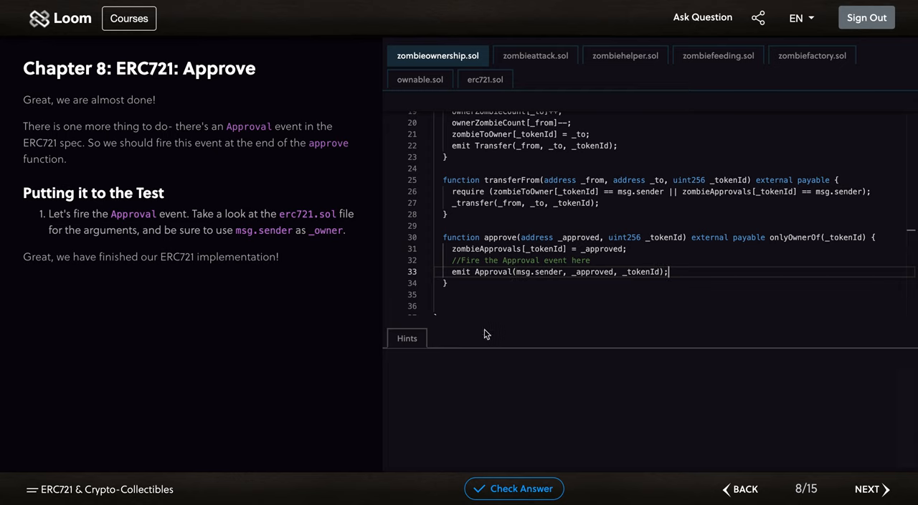
- Check the answer so the Victory lesson-unlocked screen appears
{"action": "left_click", "coordinate": [514, 487]}
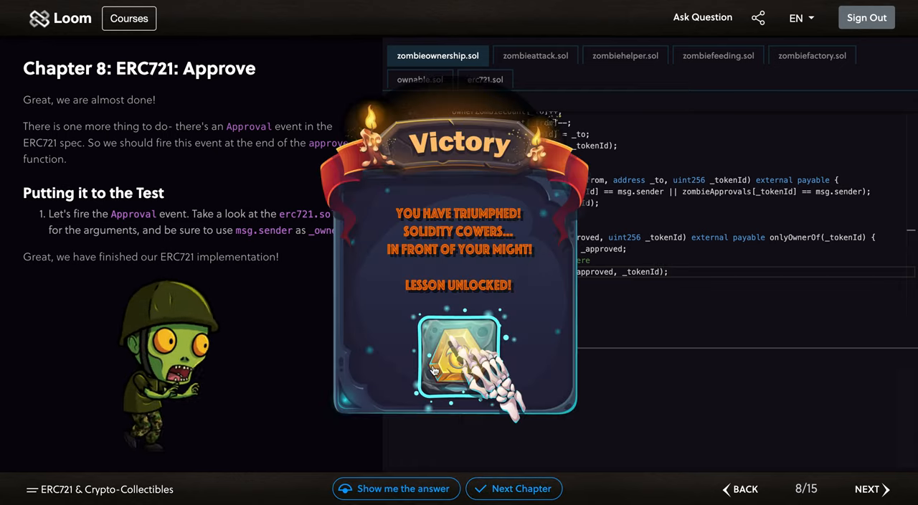